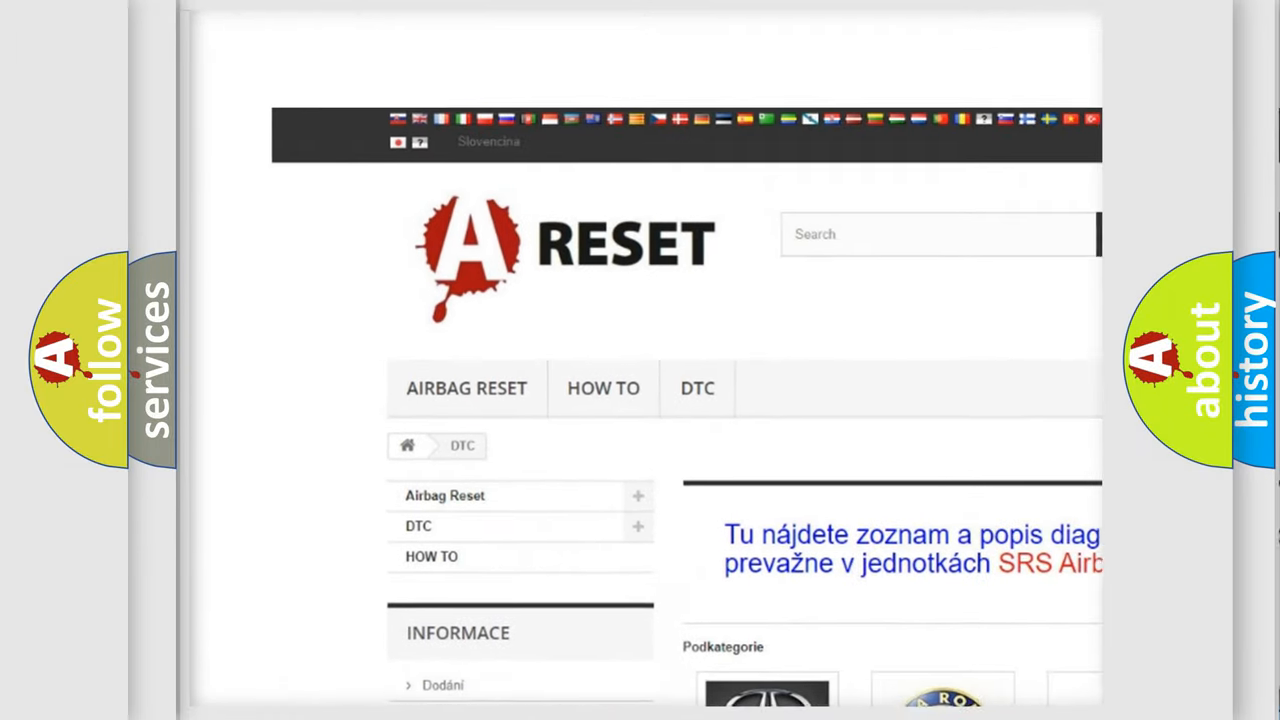
{"action": "scroll", "scroll_direction": "down", "scroll_amount": 3}
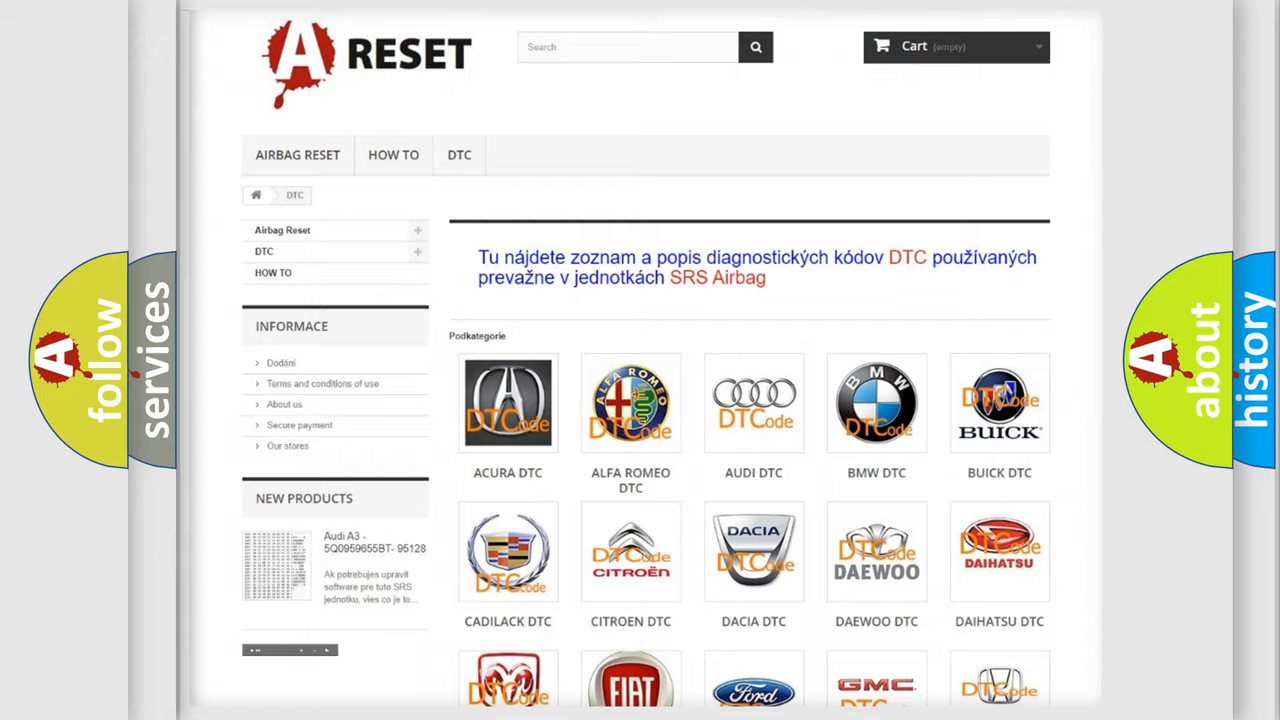
{"action": "scroll", "scroll_direction": "down", "scroll_amount": 3}
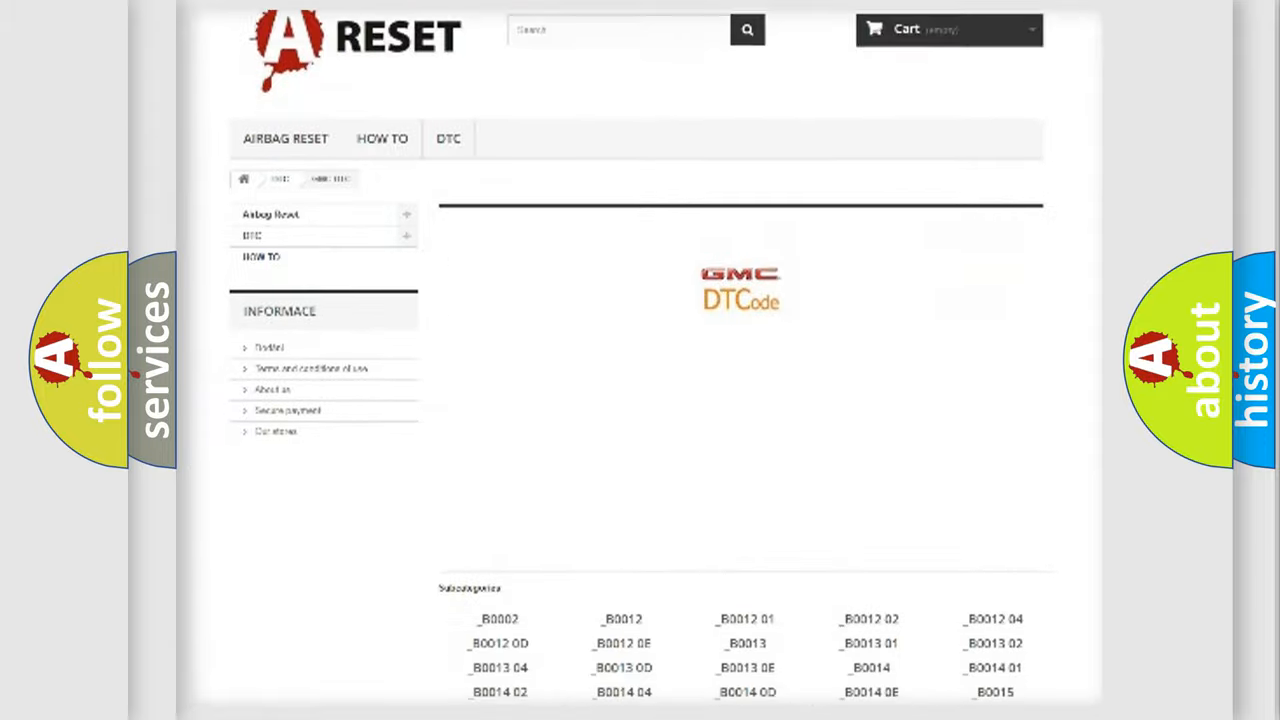
{"action": "scroll", "scroll_direction": "down", "scroll_amount": 3}
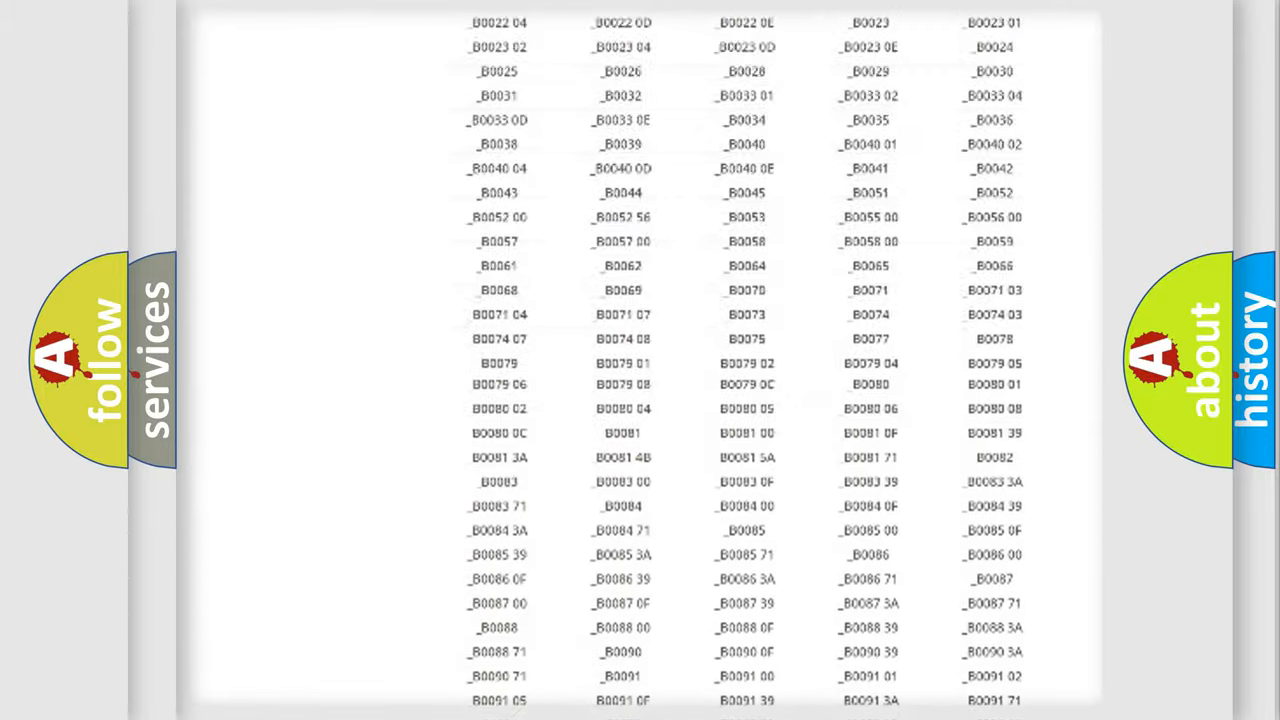
{"action": "scroll", "scroll_direction": "up", "scroll_amount": 3}
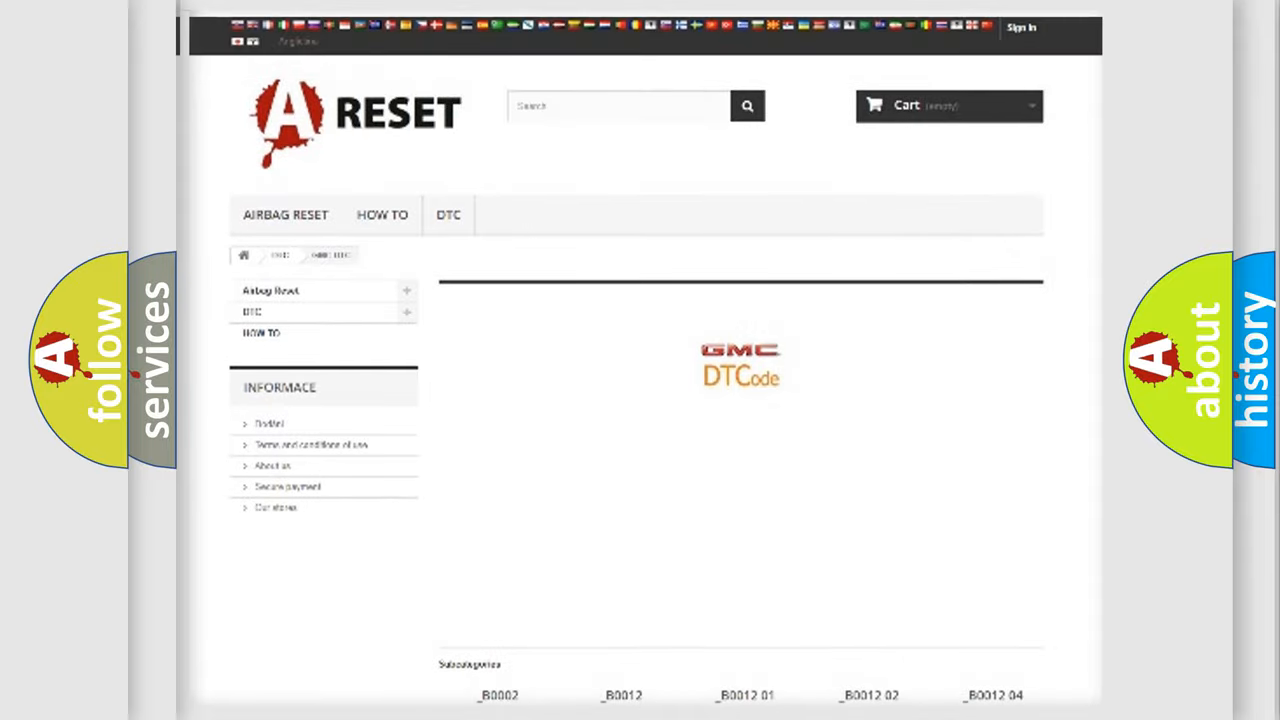